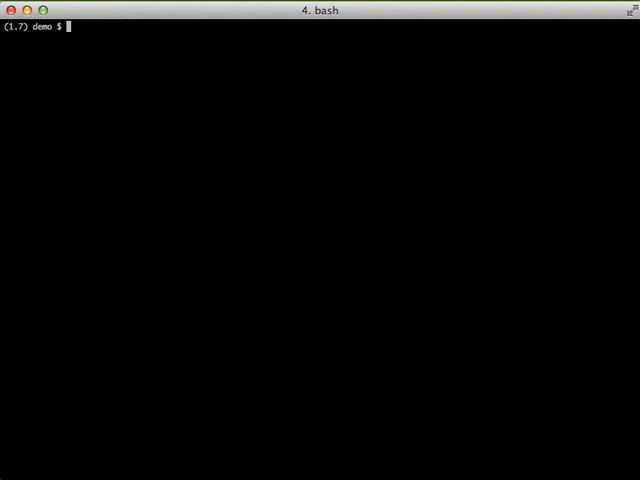
Step: Pip-install dj-stripe and migrate the database, answering yes to the superuser prompt
{"action": "type", "text": "pip install dj-stripe"}
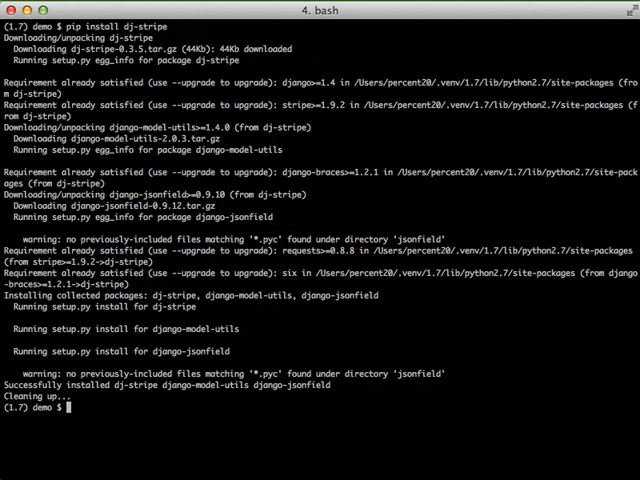
{"action": "type", "text": "vim demo/settings.py"}
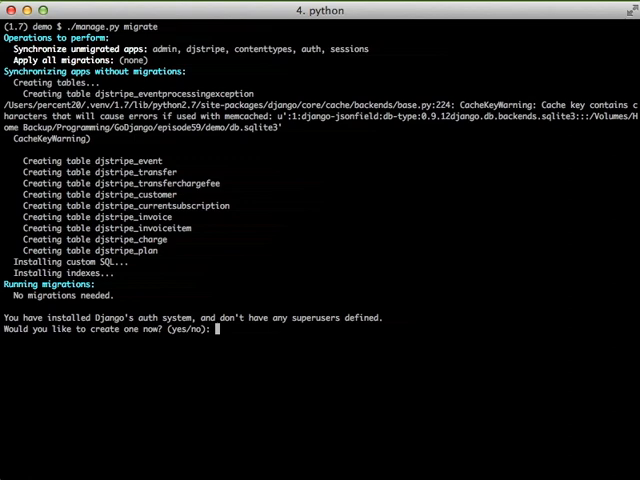
{"action": "type", "text": "yes"}
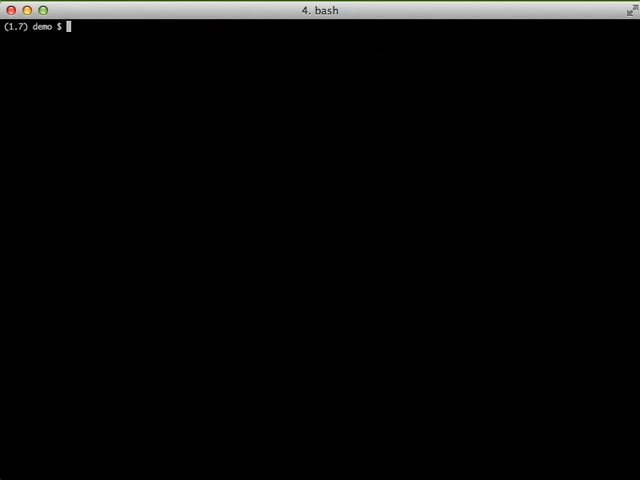
Step: Open demo/settings.py and start a DJSTRIPE_PLANS dict with a "monthly" entry
{"action": "type", "text": "vim demo/set"}
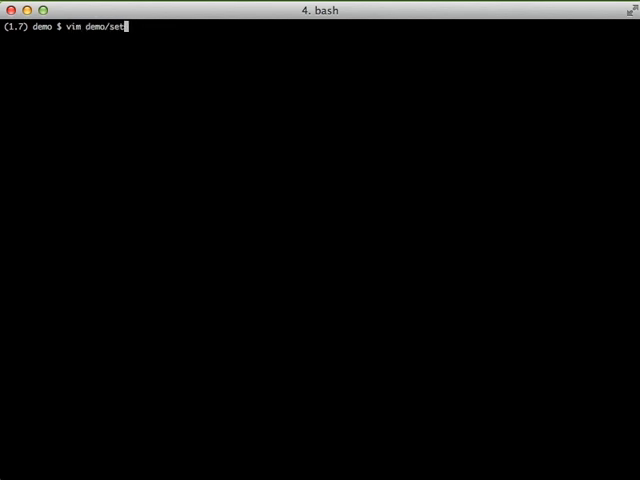
{"action": "key", "text": "Return"}
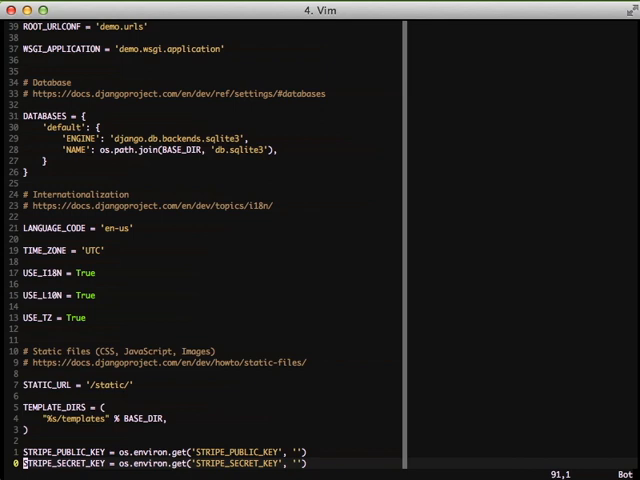
{"action": "key", "text": "i"}
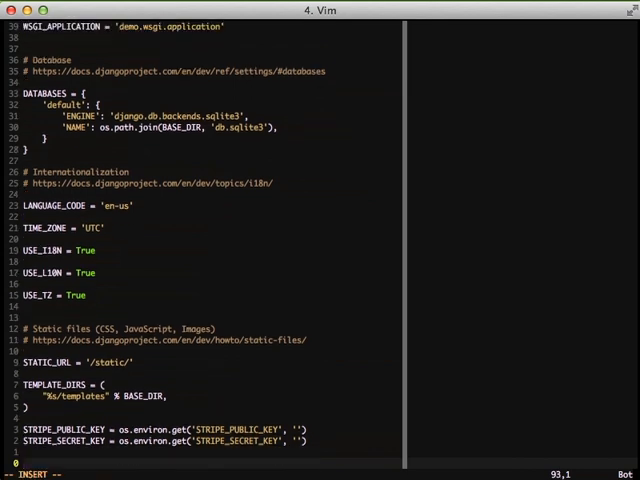
{"action": "type", "text": "DJSTRIPE_PLANS = {"}
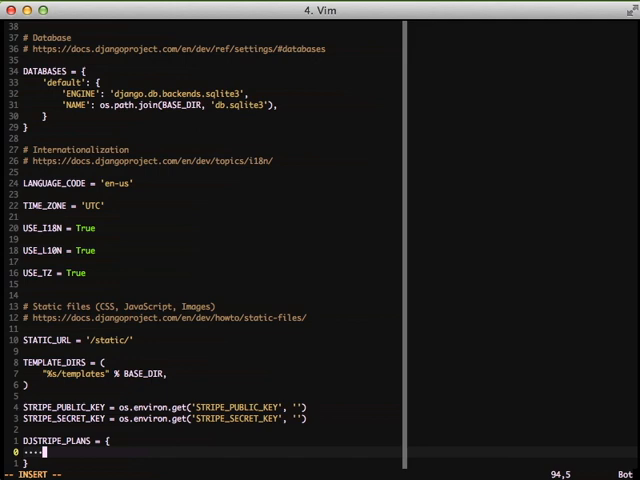
{"action": "type", "text": "\"monthly\":"}
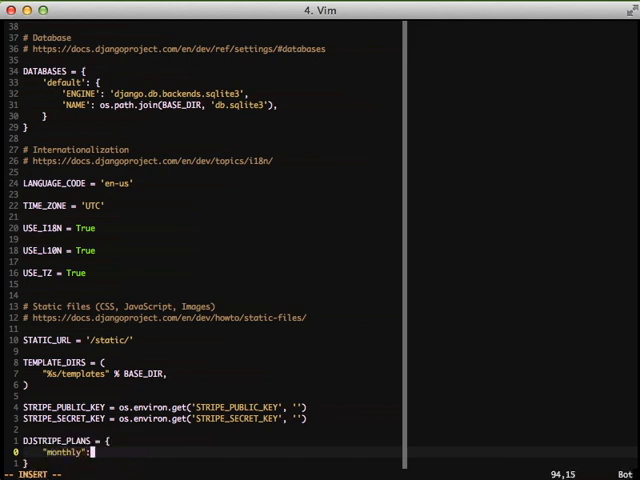
{"action": "key", "text": "Return"}
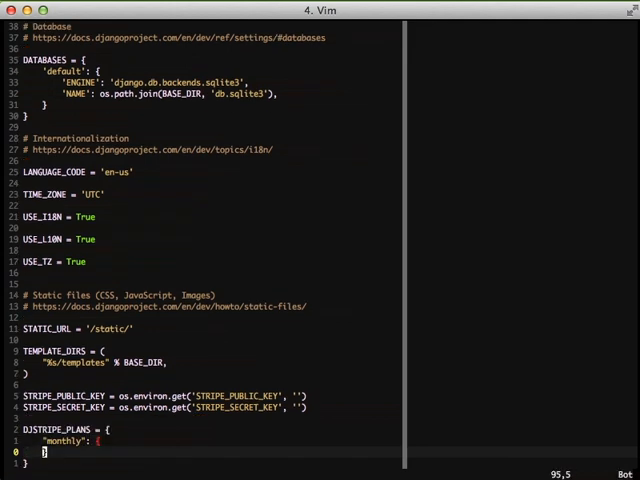
{"action": "key", "text": "Up"}
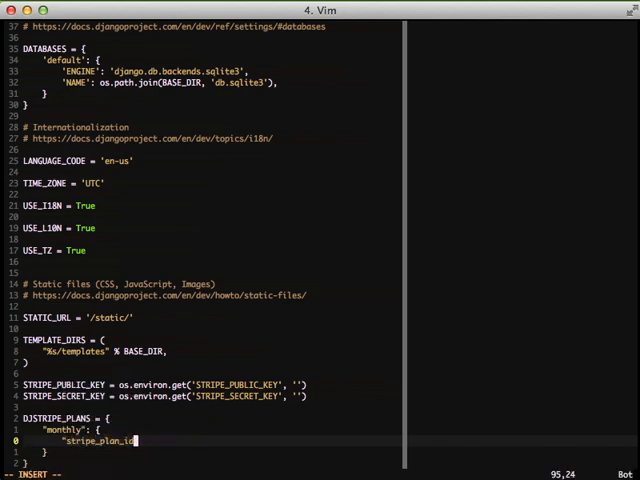
Step: Fill the monthly plan: basic_plan id, Monthly Subscription name, price 900, currency usd, interval month
{"action": "type", "text": ": \"basi"}
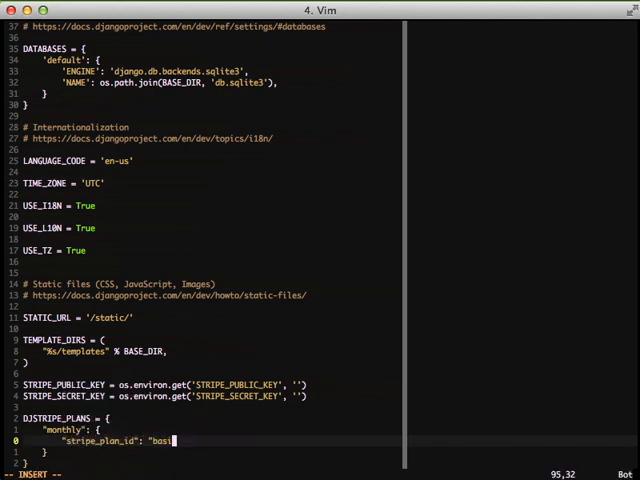
{"action": "type", "text": "c_plan\","}
{"action": "type", "text": "\"description\": \"Monthly"}
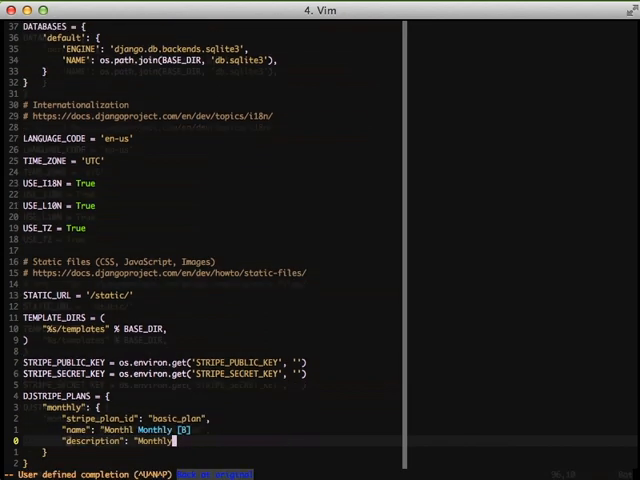
{"action": "type", "text": "Subscription\","}
{"action": "type", "text": " subscription plan\","}
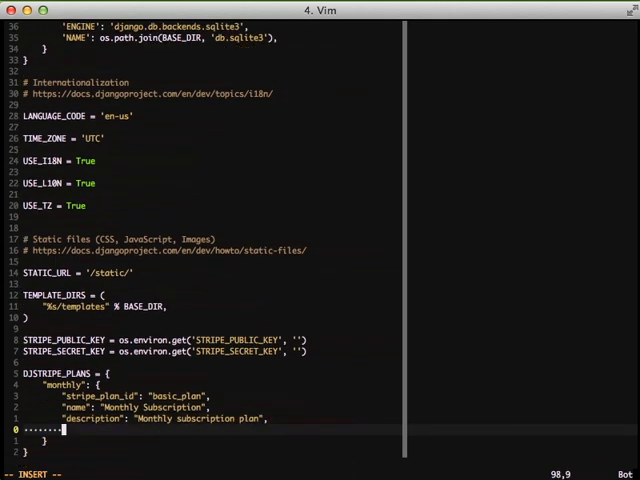
{"action": "type", "text": "\"price\":"}
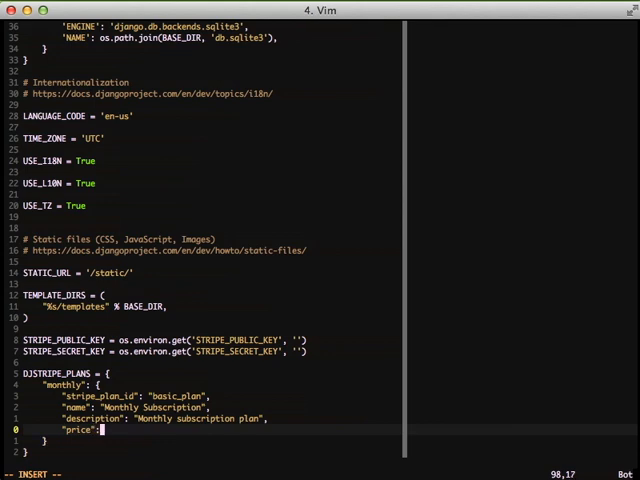
{"action": "type", "text": "900,"}
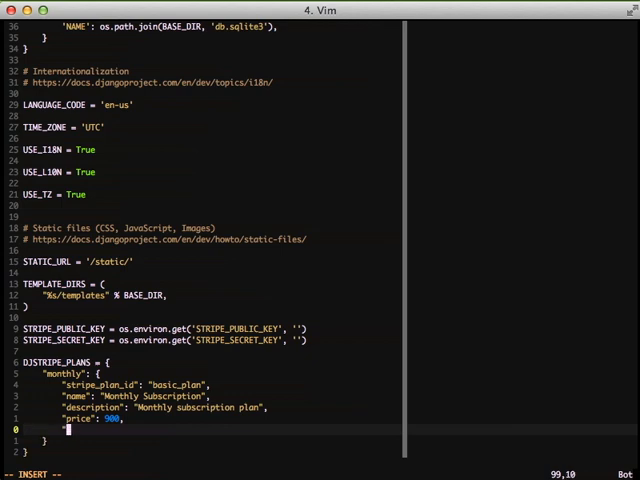
{"action": "type", "text": "\"currency\": \"usd\","}
{"action": "type", "text": "\"interval\": \""}
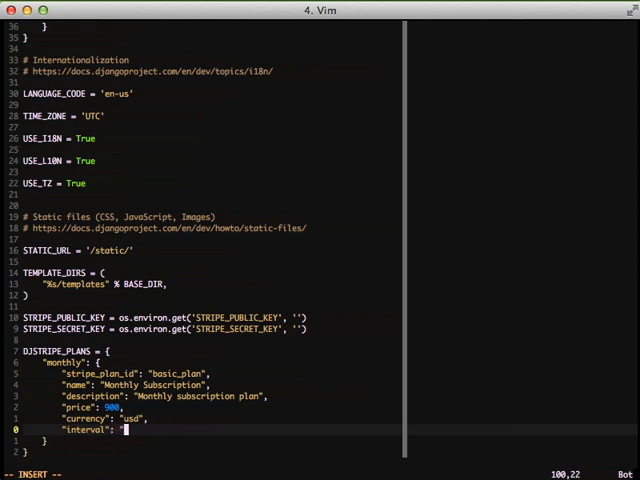
{"action": "type", "text": "month"}
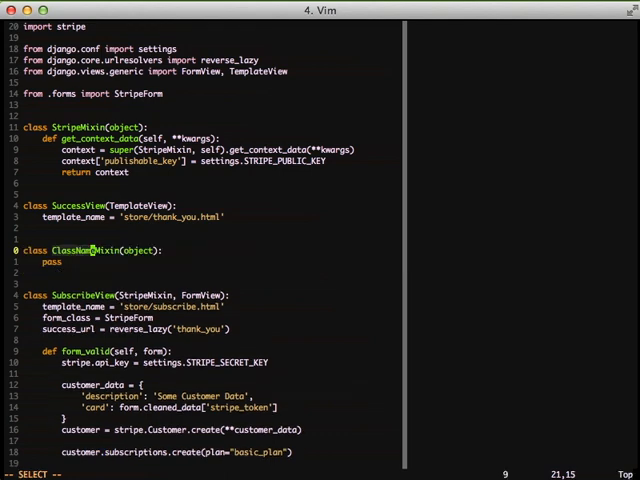
Step: Write a get_customer helper returning the user's customer or Customer.create for the request user
{"action": "type", "text": "Customer"}
{"action": "type", "text": "return self.request"}
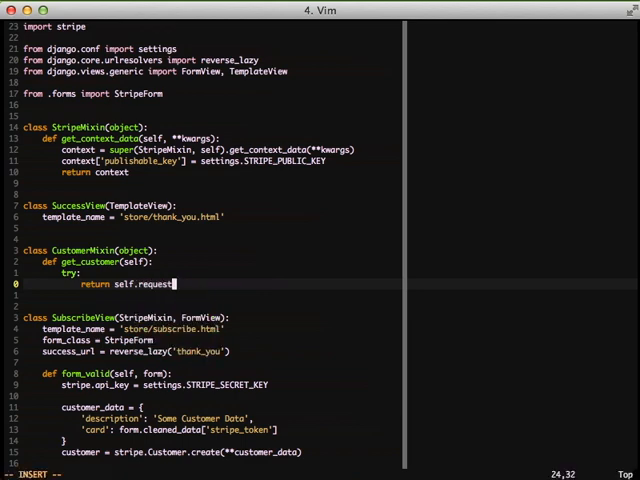
{"action": "type", "text": ".user.customer"}
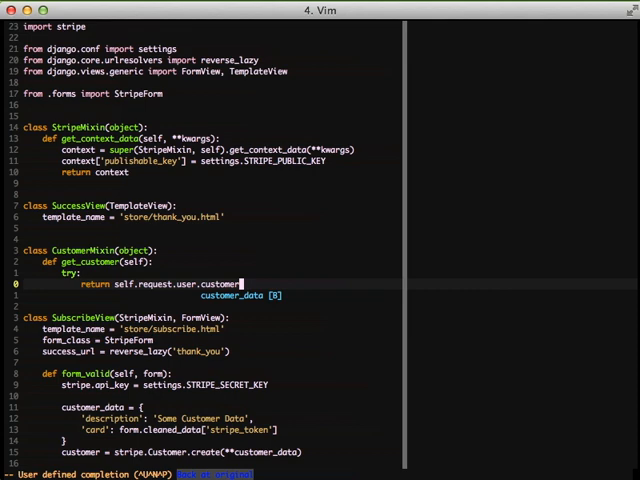
{"action": "type", "text": "except:"}
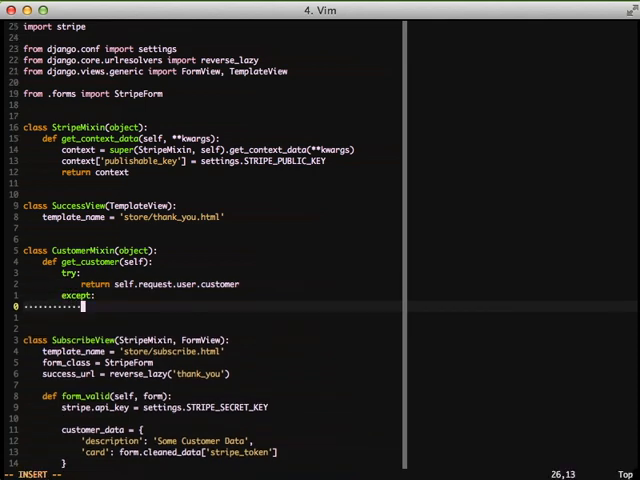
{"action": "type", "text": "return C"}
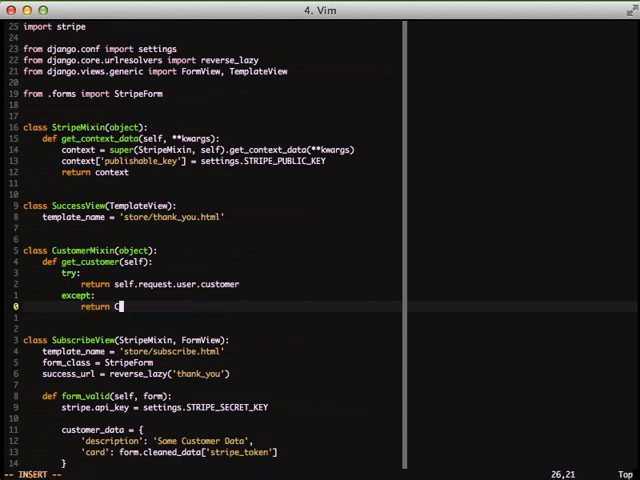
{"action": "type", "text": "ustomer.c"}
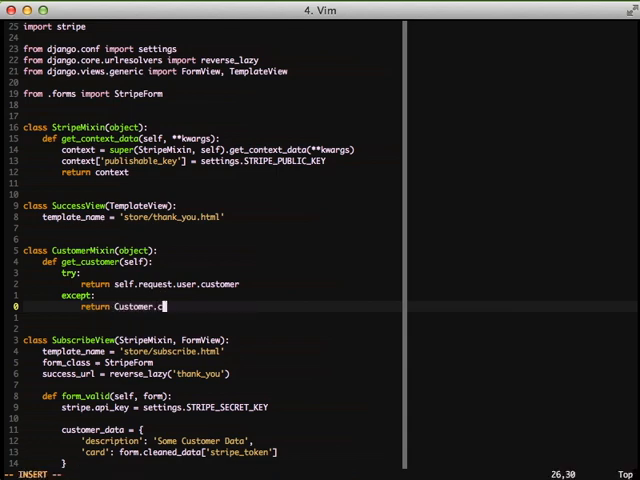
{"action": "type", "text": "reate(s"}
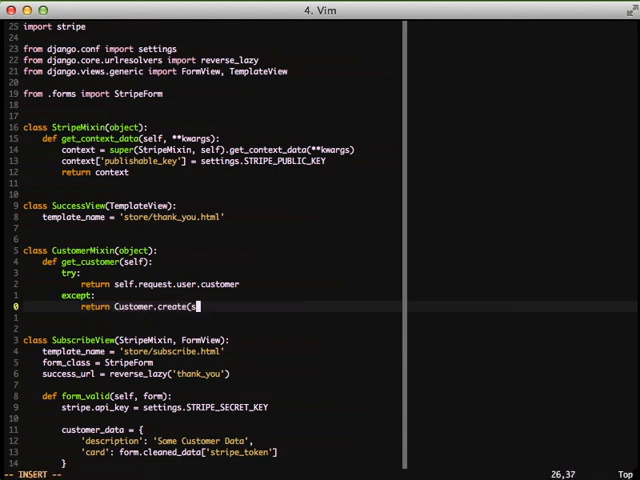
{"action": "type", "text": "elf.request.user"}
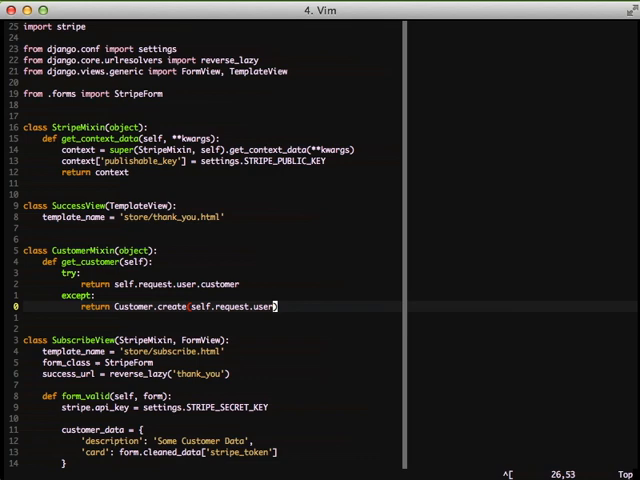
{"action": "key", "text": "Escape"}
{"action": "type", "text": "CustomerMixin, "}
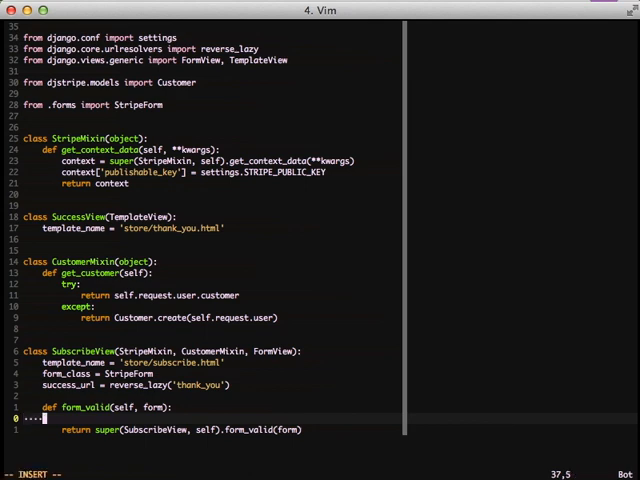
Step: In form_valid, get the customer, call update_card with the stripe_token, and subscribe('monthly')
{"action": "type", "text": "customer = self.get_customer("}
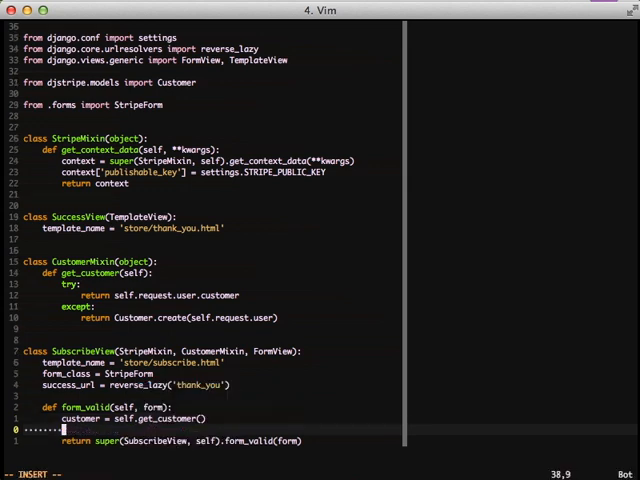
{"action": "type", "text": "customer."}
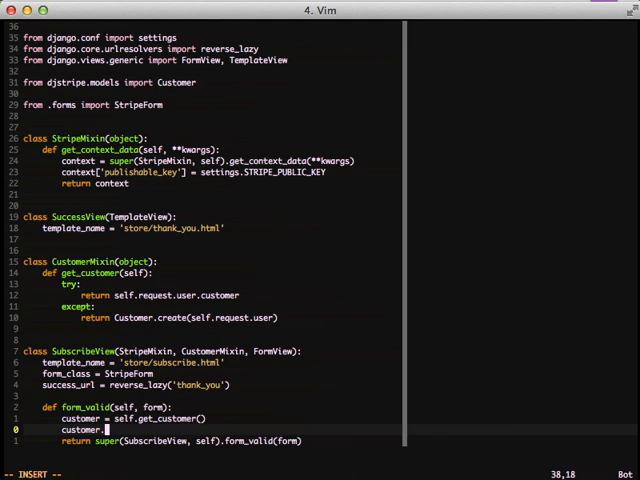
{"action": "type", "text": "update_card(form.cleaned_data.get('stripe_token', None"}
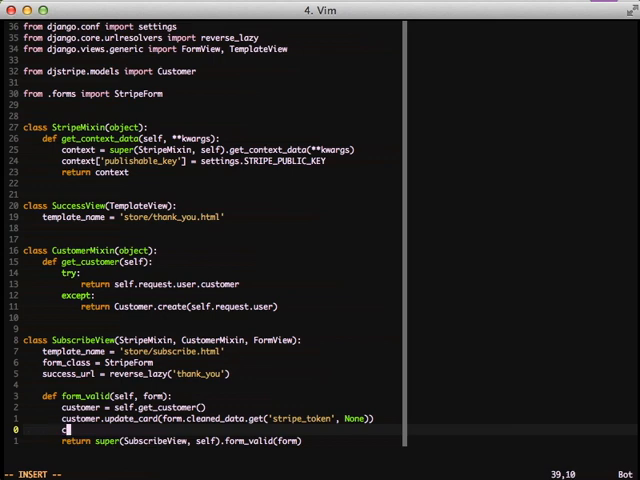
{"action": "type", "text": "customer.s"}
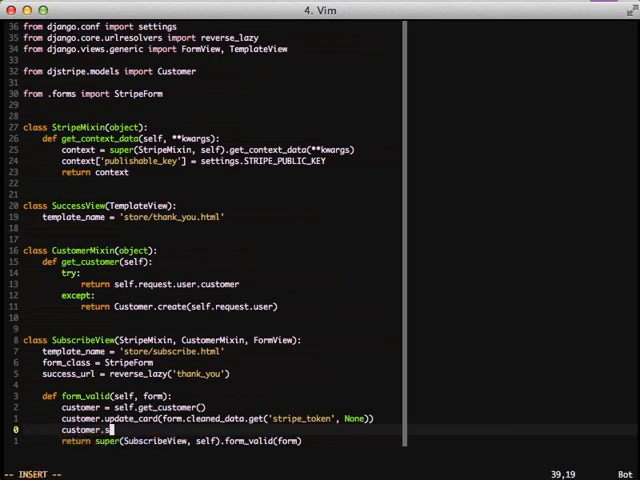
{"action": "type", "text": "ubscribe"}
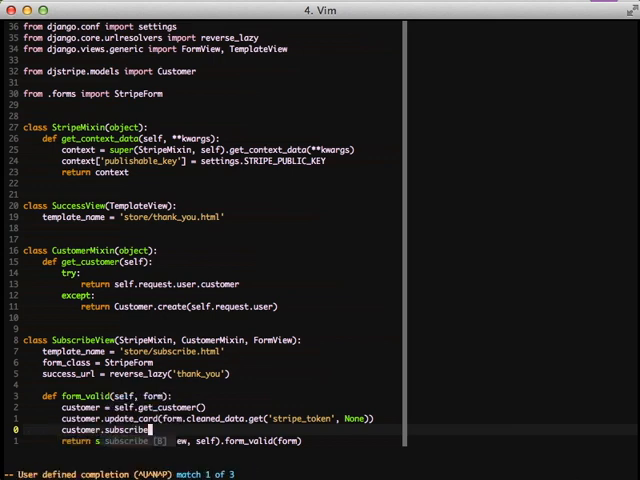
{"action": "type", "text": "'monthly')"}
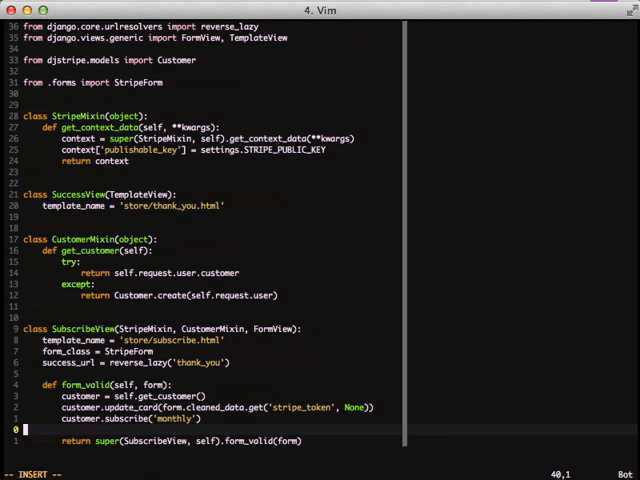
{"action": "key", "text": "Escape"}
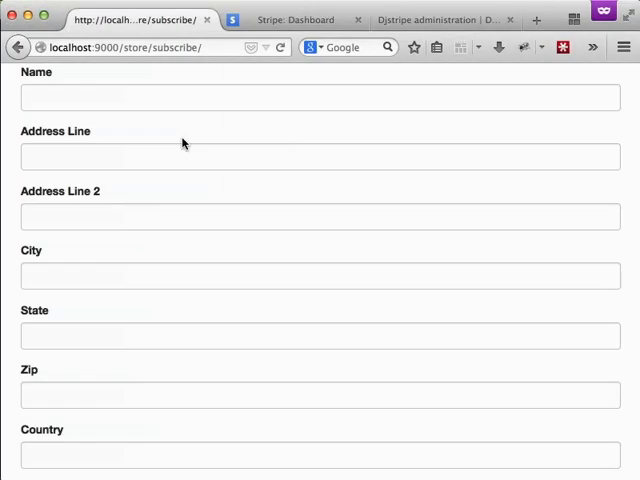
Step: Scroll the subscribe form and check out with the 4242 test card
{"action": "left_click", "coordinate": [130, 47]}
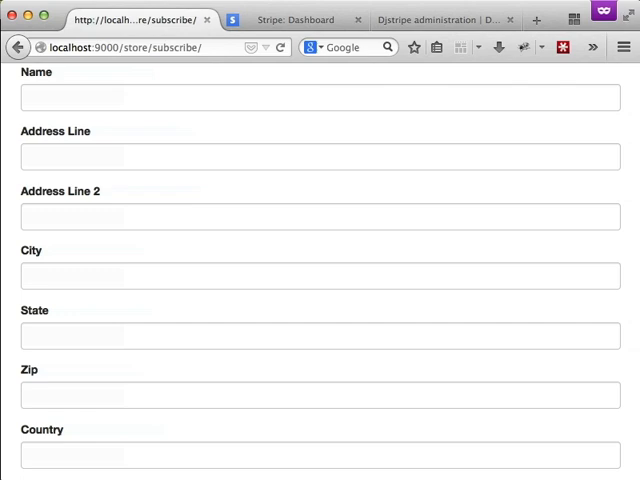
{"action": "scroll", "scroll_direction": "down", "scroll_amount": 3}
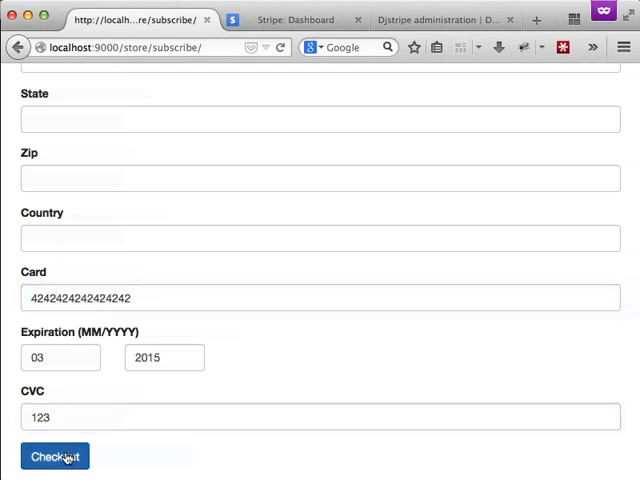
{"action": "left_click", "coordinate": [55, 456]}
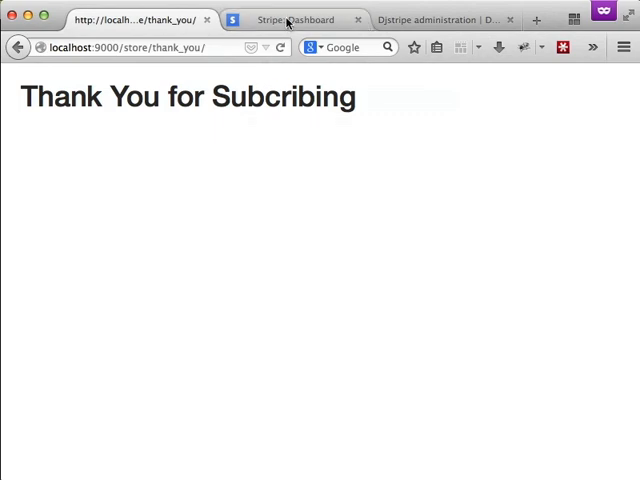
Step: Switch to the Stripe test dashboard and scroll to the gross volume and customers graphs
{"action": "left_click", "coordinate": [290, 19]}
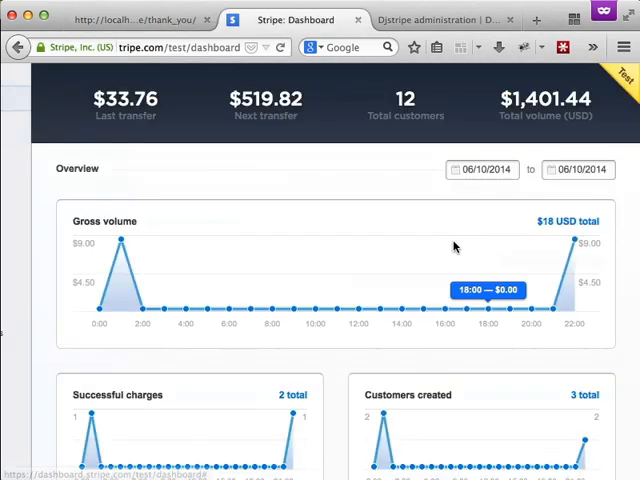
{"action": "mouse_move", "coordinate": [573, 243]}
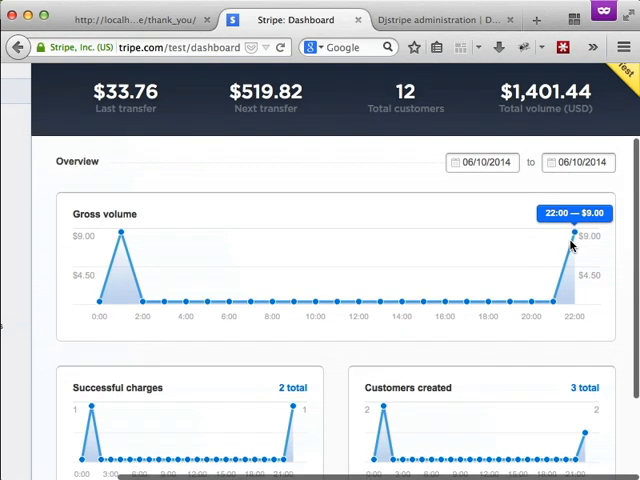
{"action": "mouse_move", "coordinate": [572, 361]}
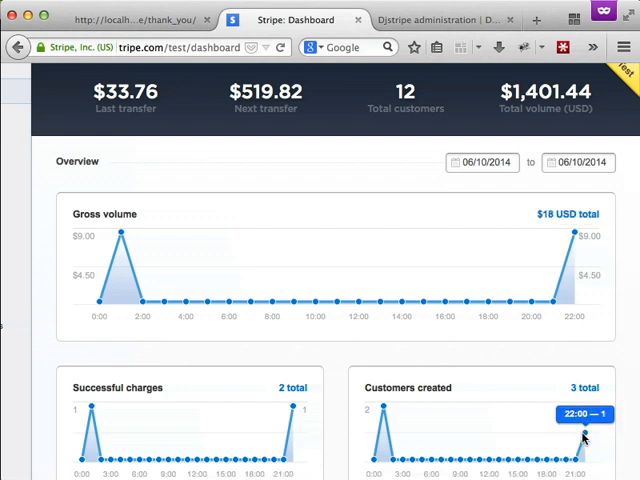
{"action": "mouse_move", "coordinate": [295, 411]}
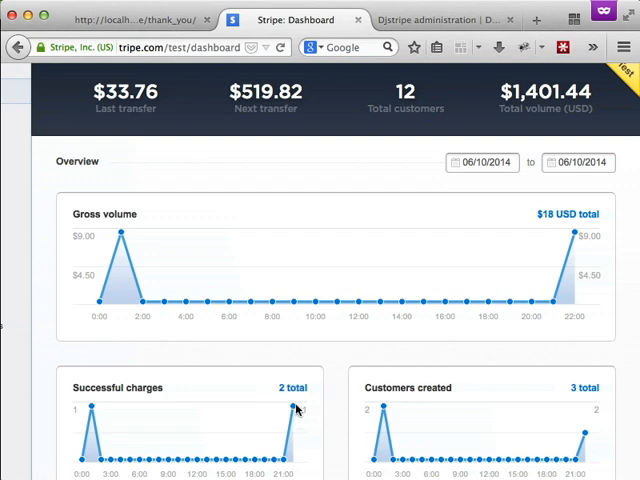
{"action": "mouse_move", "coordinate": [296, 410]}
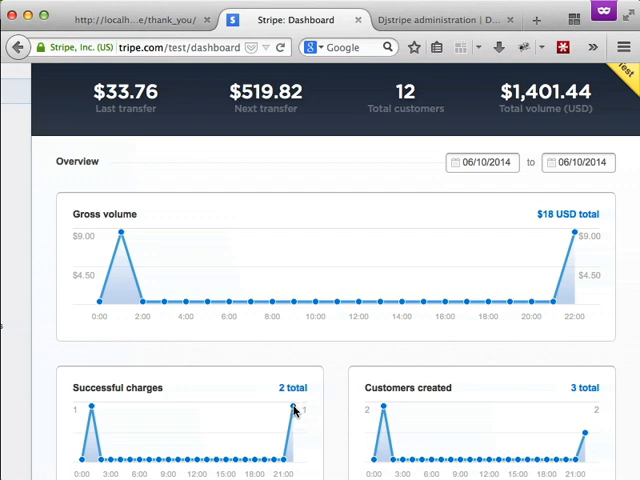
{"action": "scroll", "scroll_direction": "down", "scroll_amount": 3}
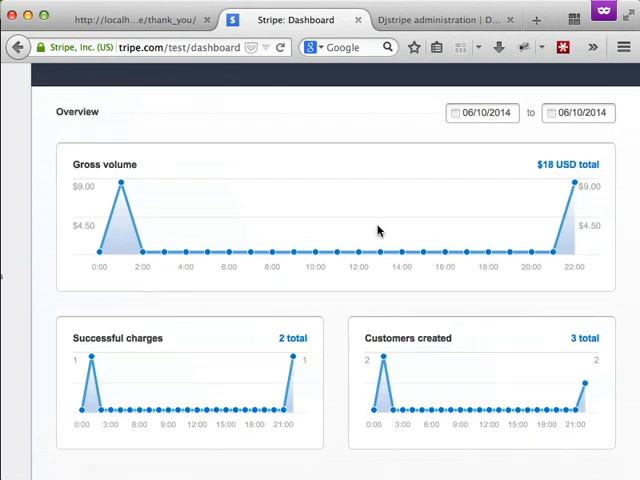
Step: Open Djstripe Customers in Django admin and select the Visa 4242 customer
{"action": "left_click", "coordinate": [435, 19]}
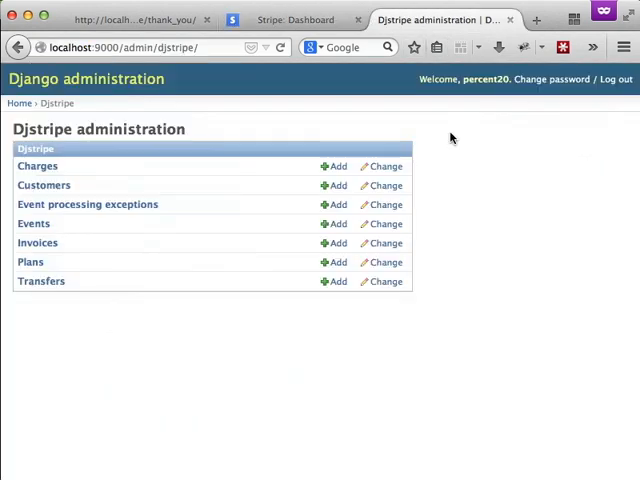
{"action": "left_click", "coordinate": [44, 185]}
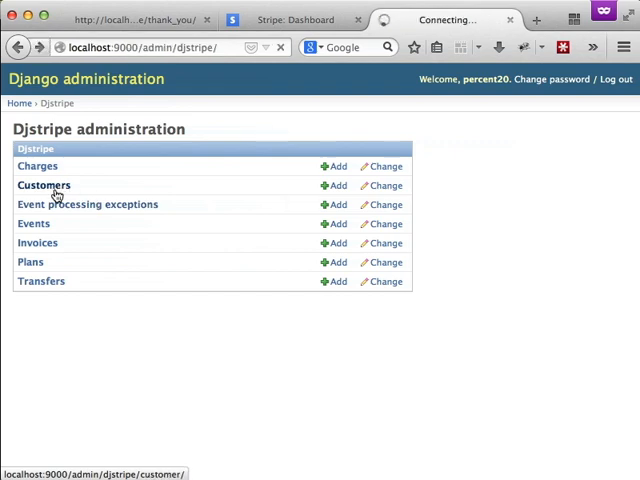
{"action": "left_click", "coordinate": [44, 185]}
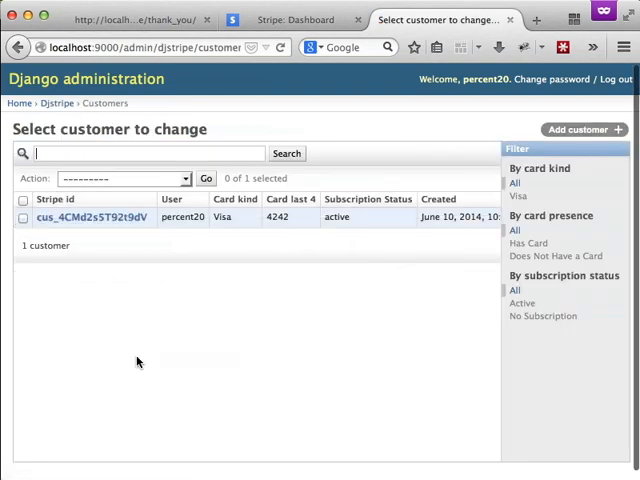
{"action": "left_click", "coordinate": [90, 217]}
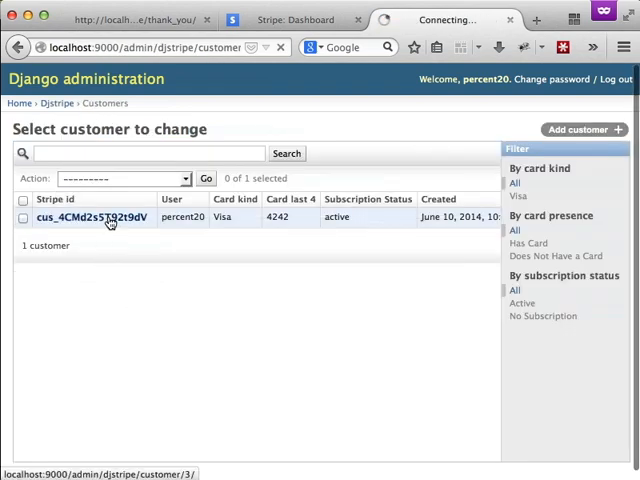
Step: Open the percent20 customer's record to view its active monthly subscription
{"action": "left_click", "coordinate": [89, 217]}
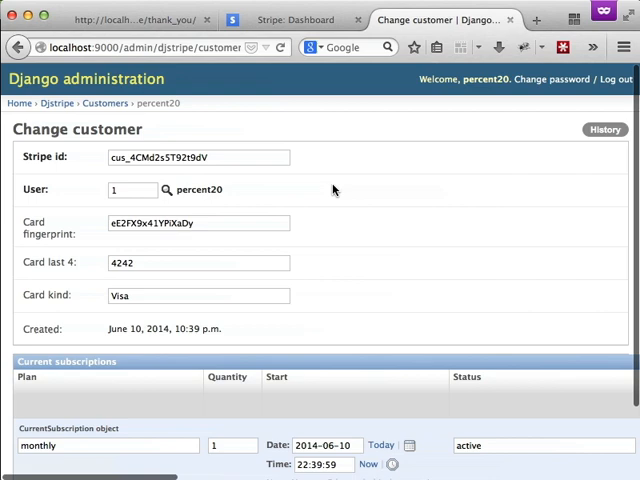
{"action": "mouse_move", "coordinate": [376, 191]}
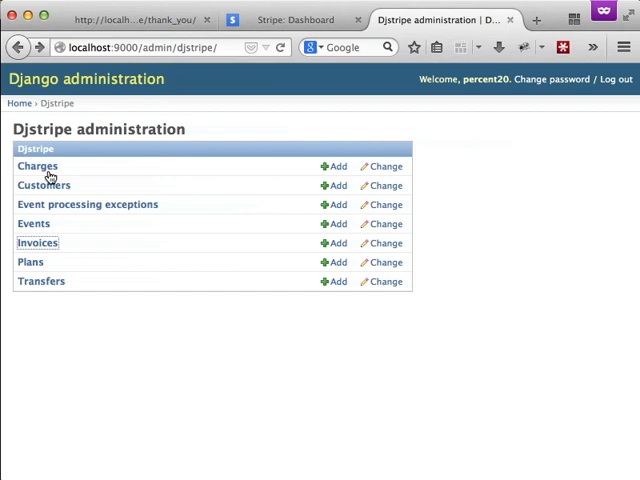
{"action": "mouse_move", "coordinate": [44, 185]}
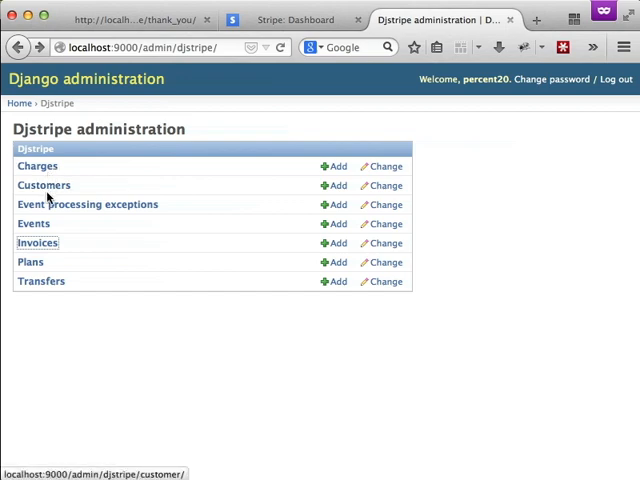